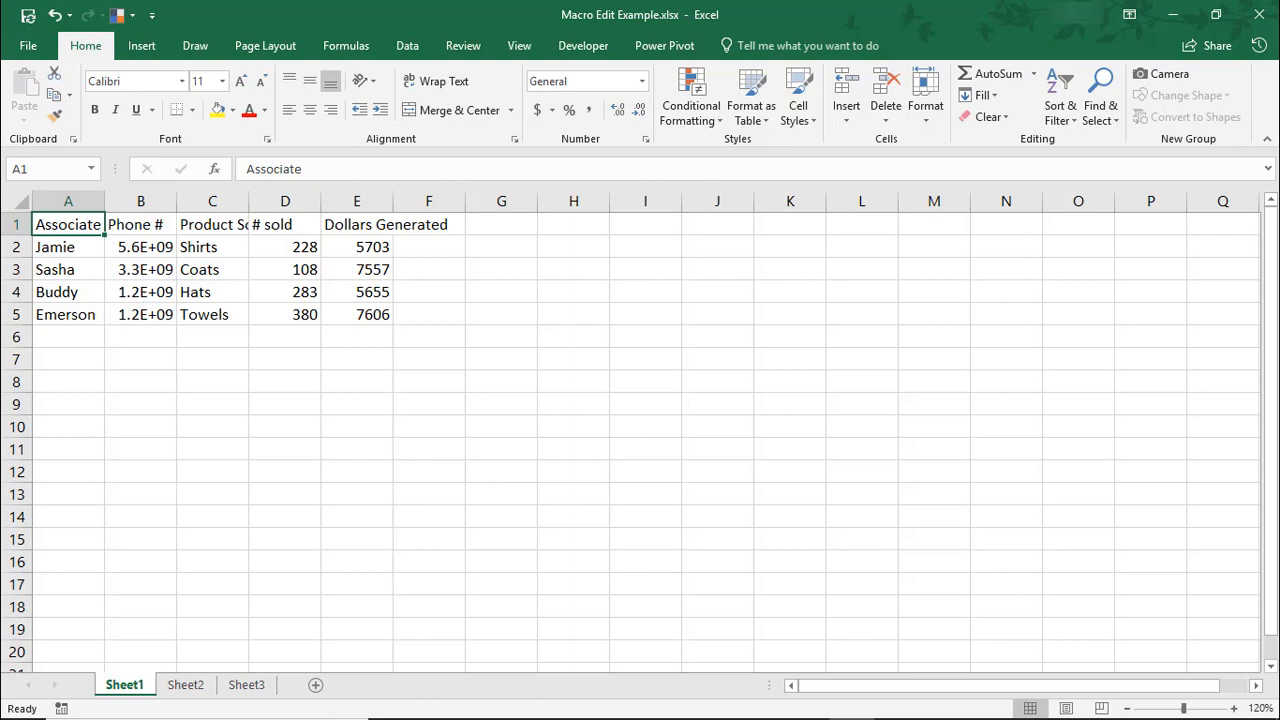
mouse_move(616, 432)
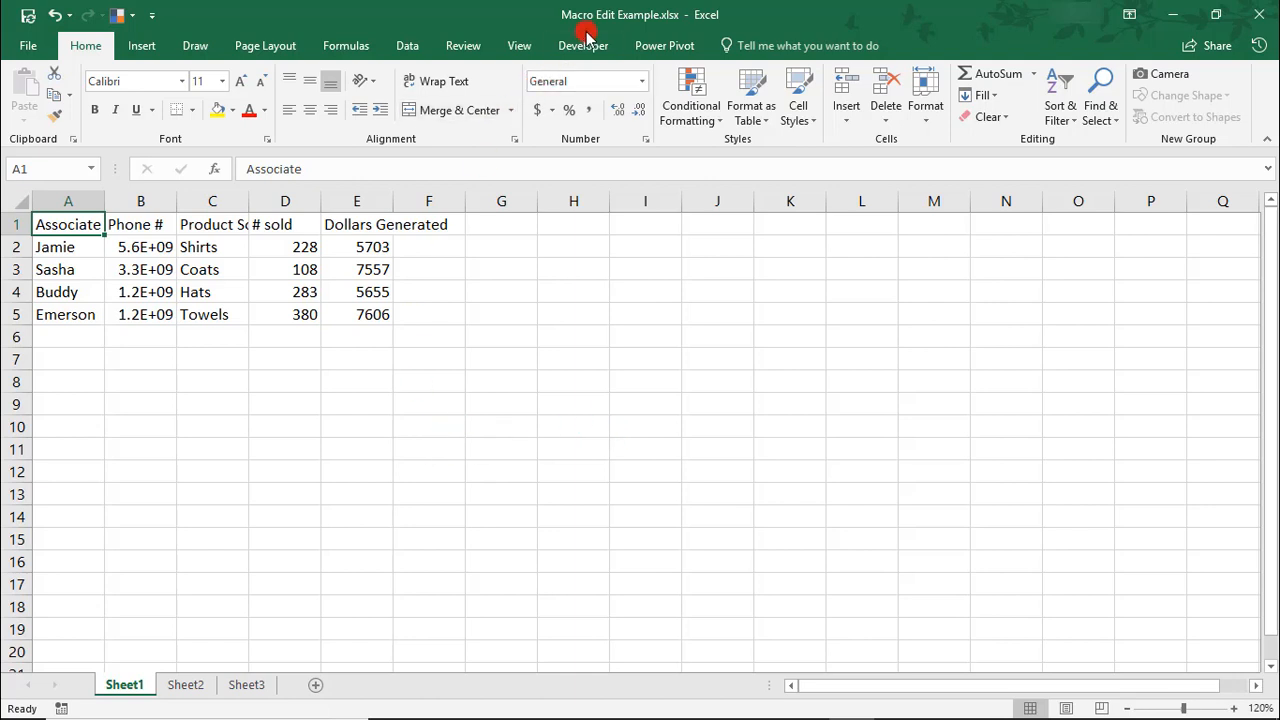
Step: Run the PERSONAL.XLSB!ReportCleanUp macro from the Developer Macros list
click(584, 44)
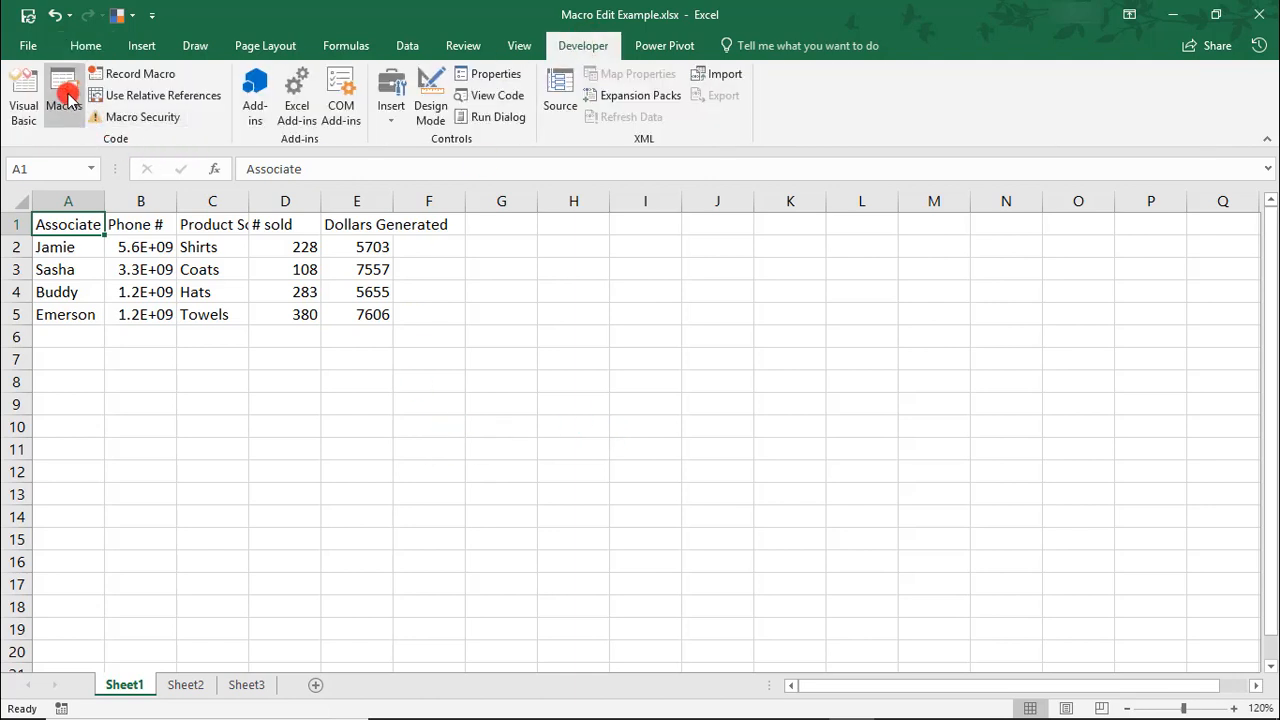
click(64, 96)
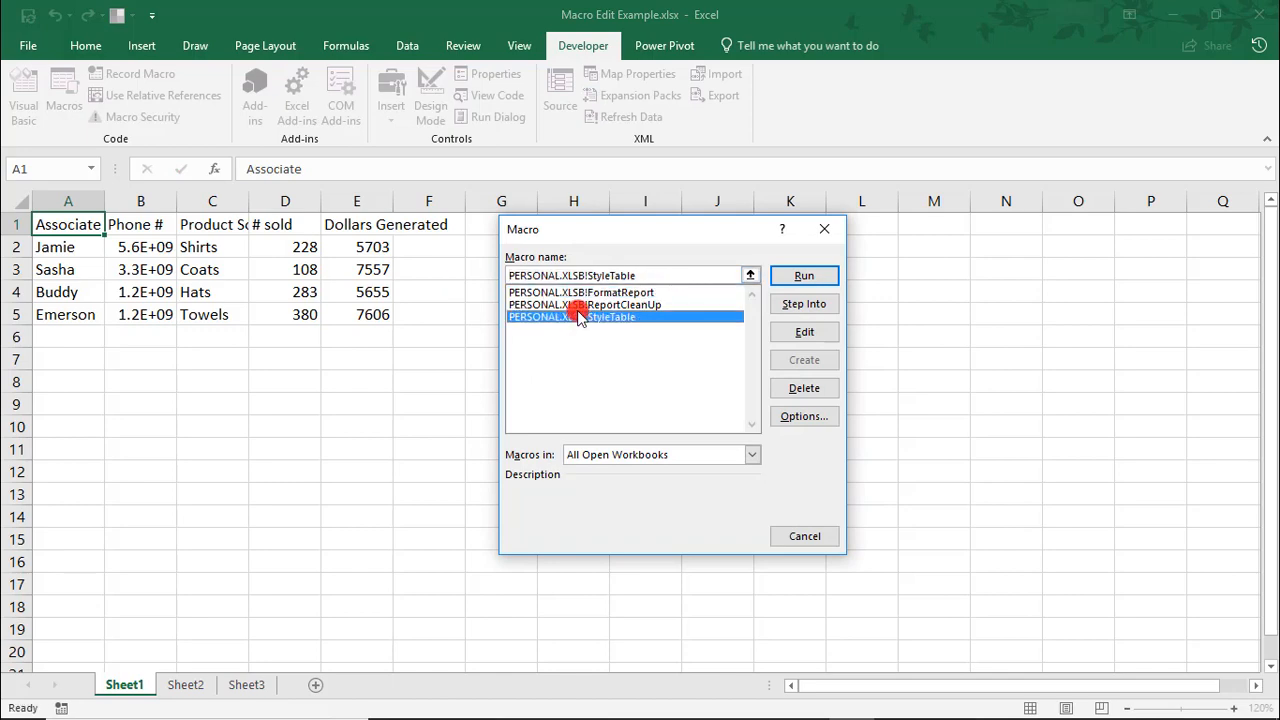
click(804, 276)
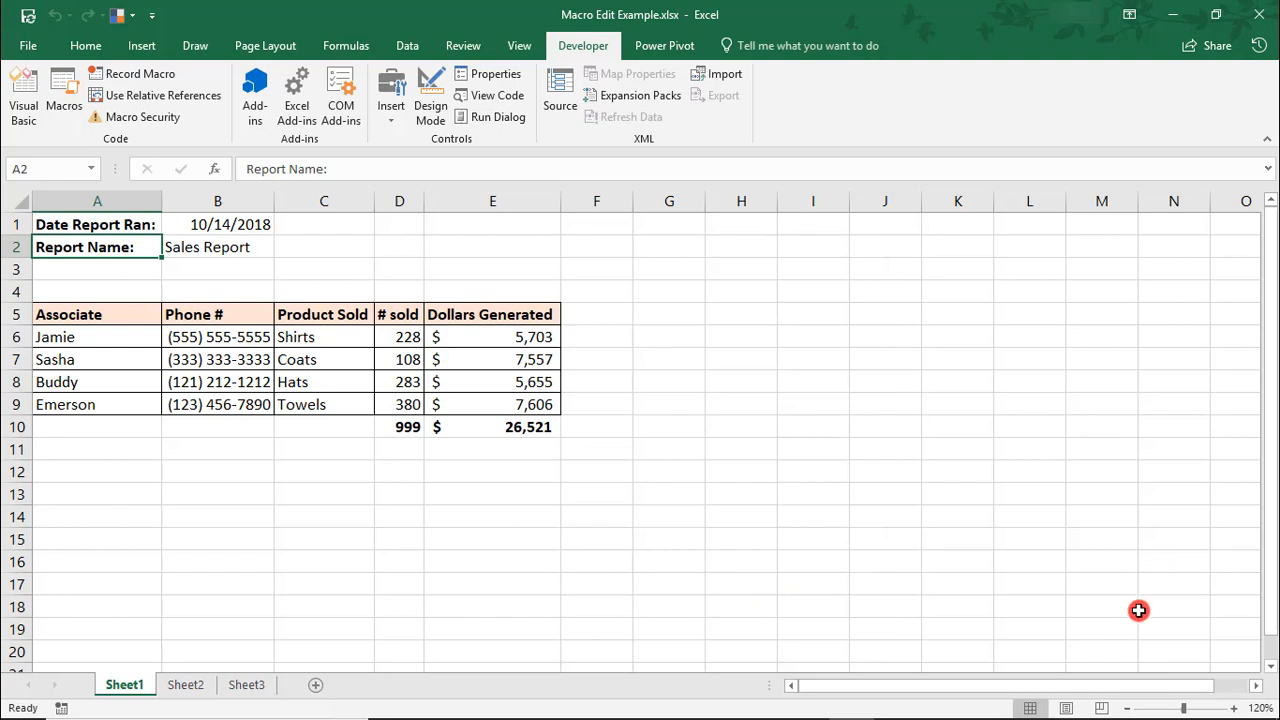
mouse_move(946, 576)
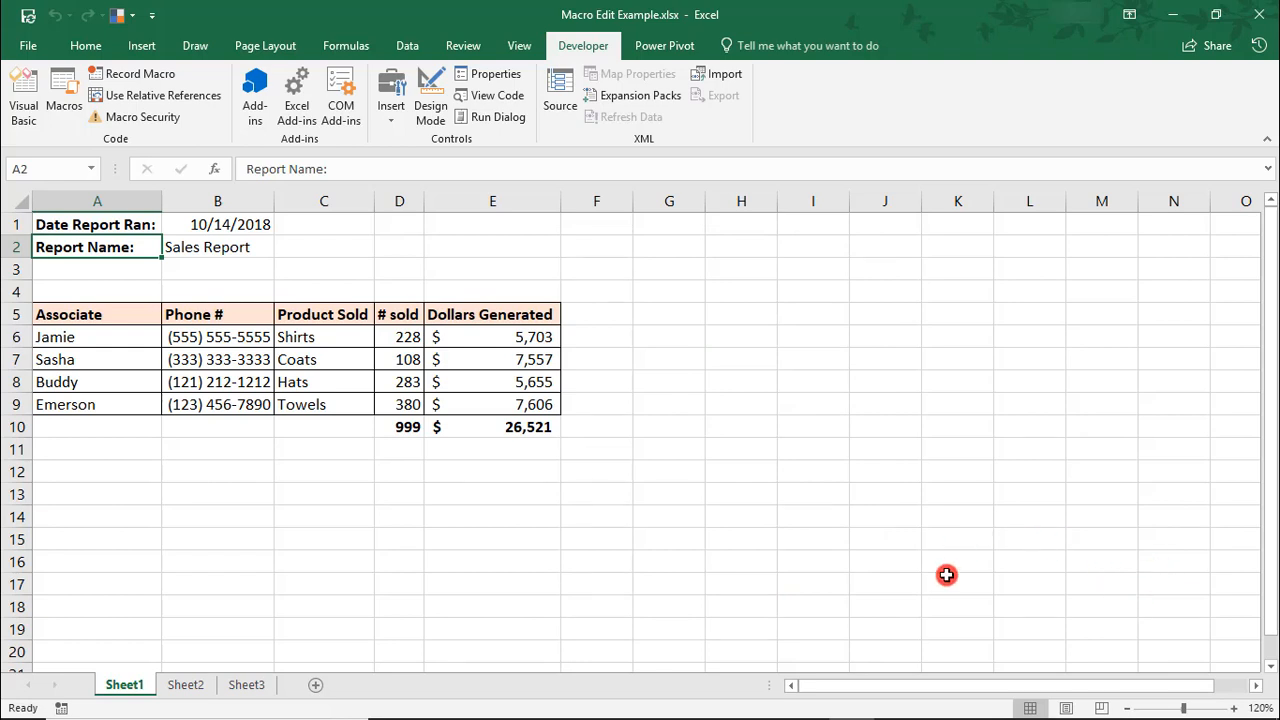
Step: Reopen the Macros list from the Developer ribbon with ReportCleanUp selected
click(584, 44)
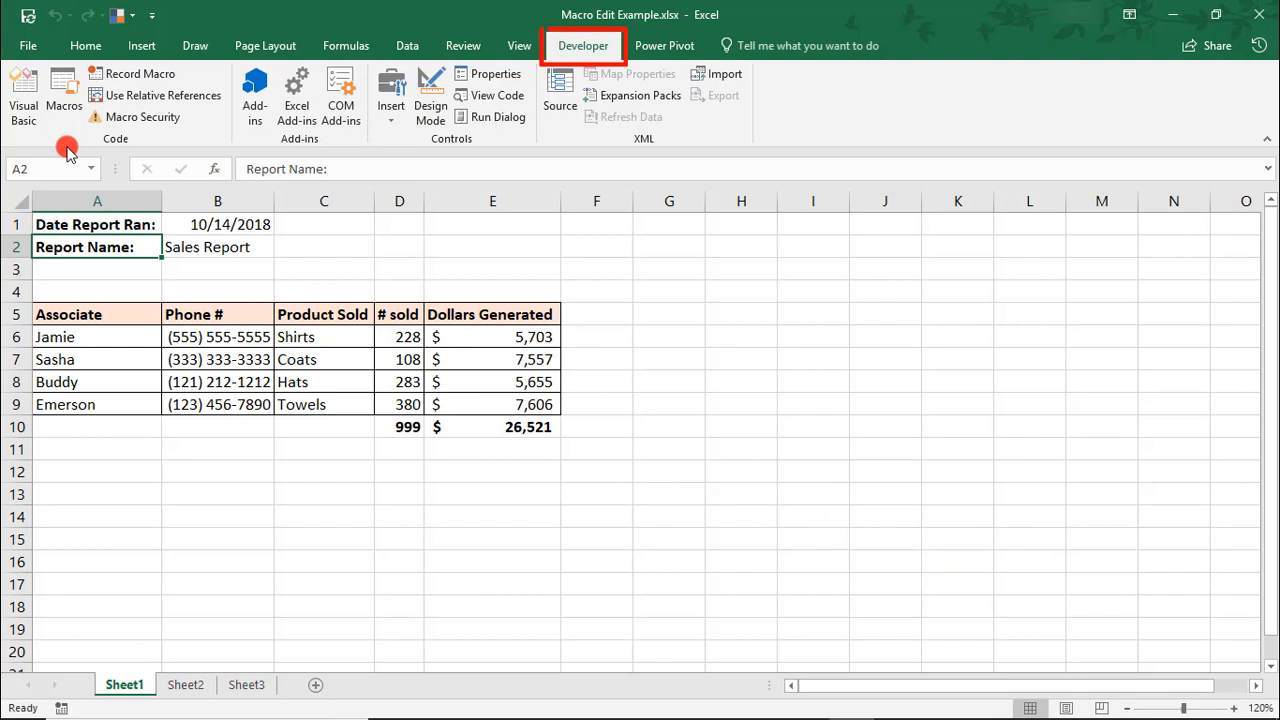
click(64, 96)
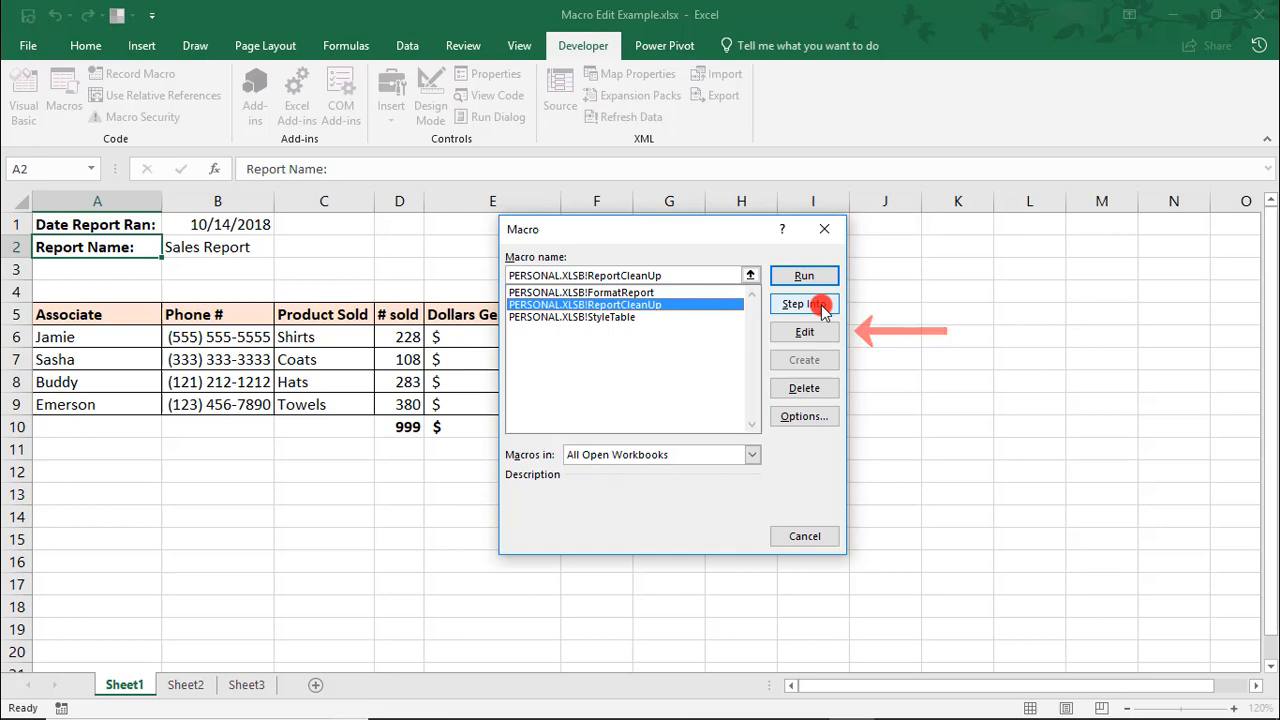
Step: Edit ReportCleanUp so its code appears in the VBA Editor
click(804, 304)
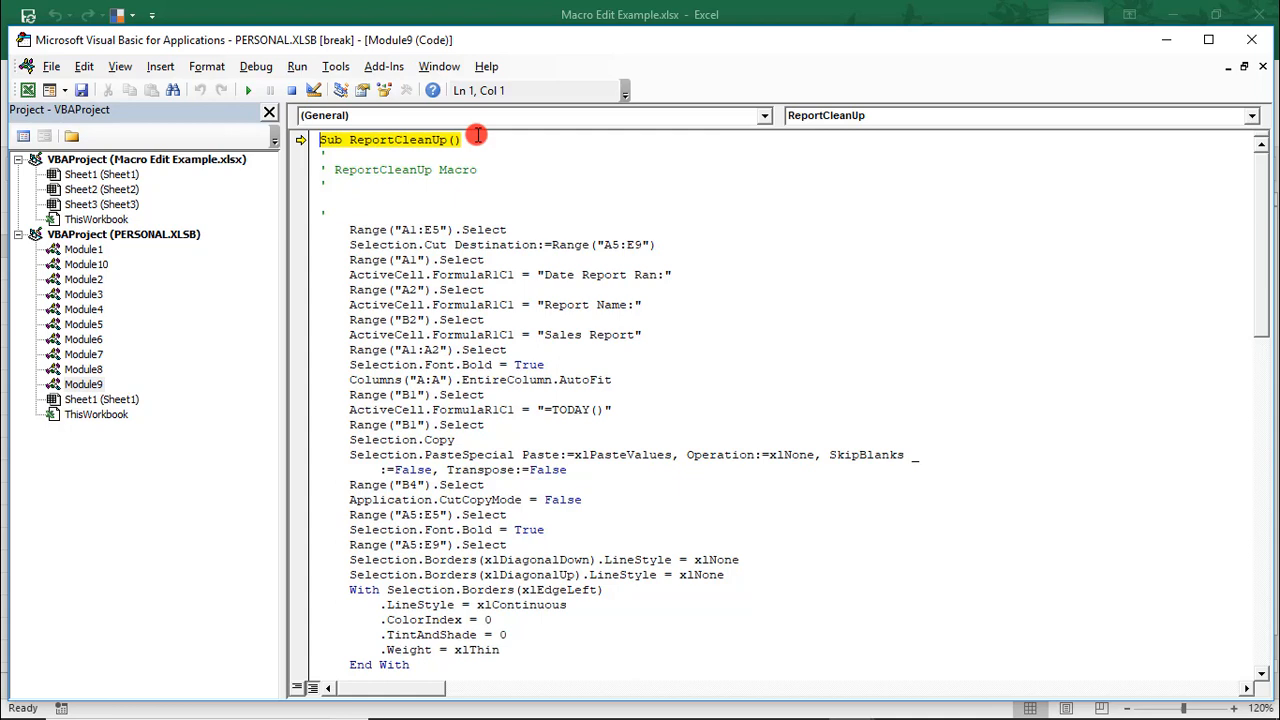
mouse_move(250, 206)
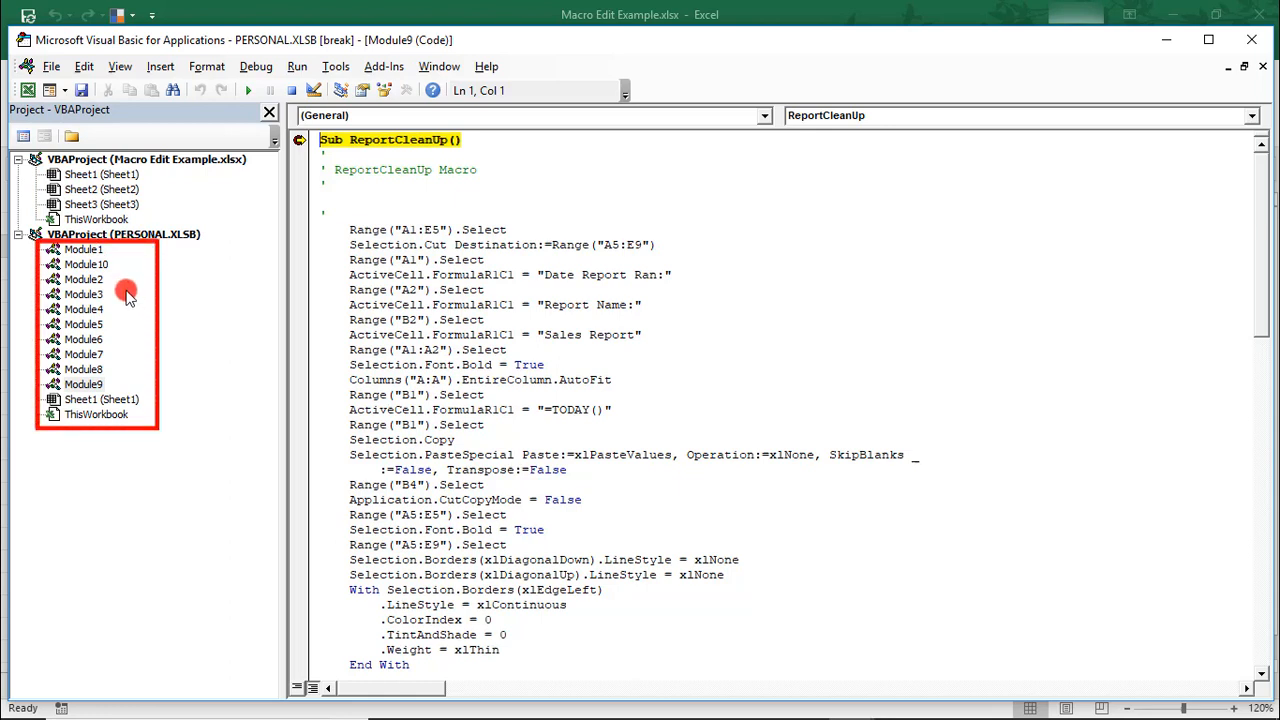
mouse_move(136, 308)
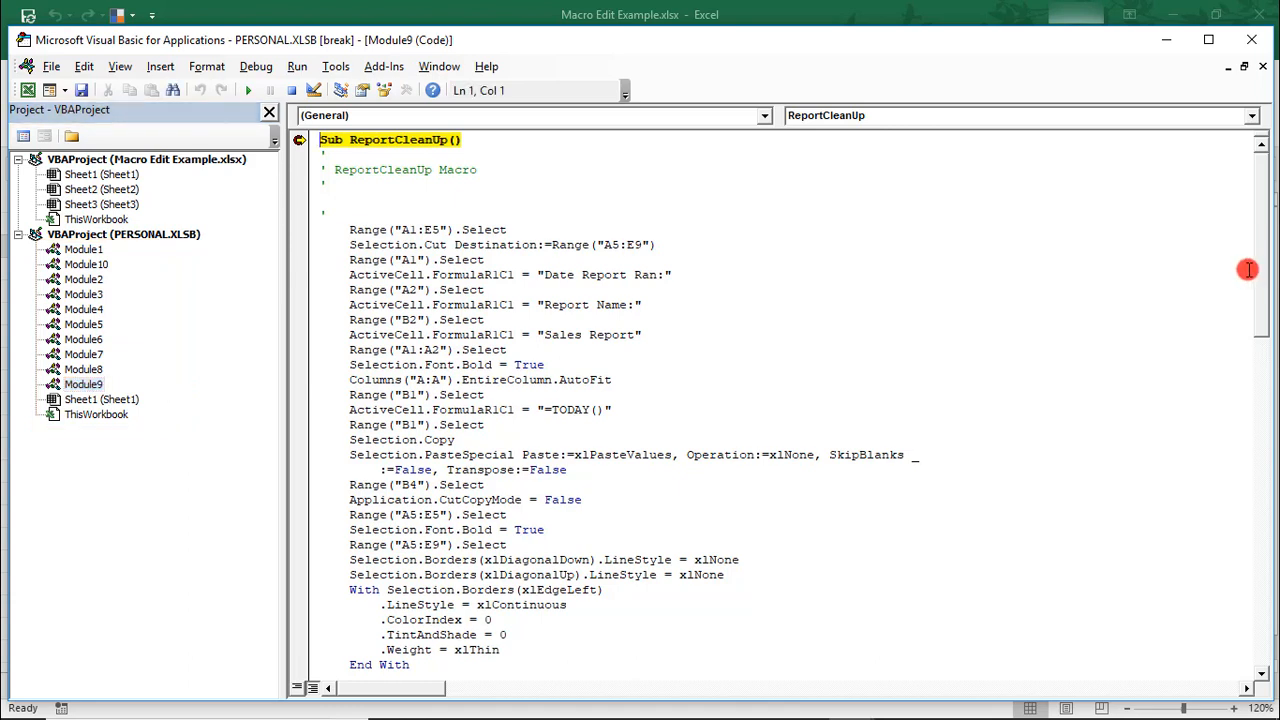
mouse_move(524, 240)
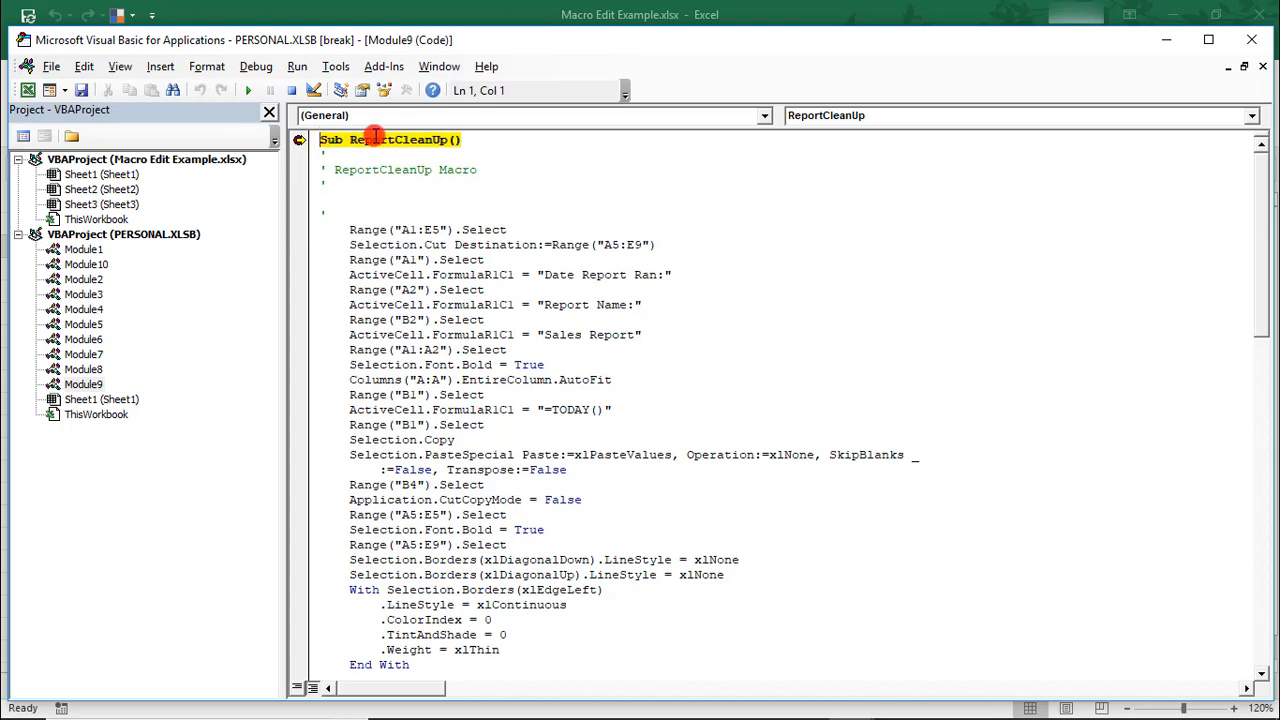
scroll(down, 3)
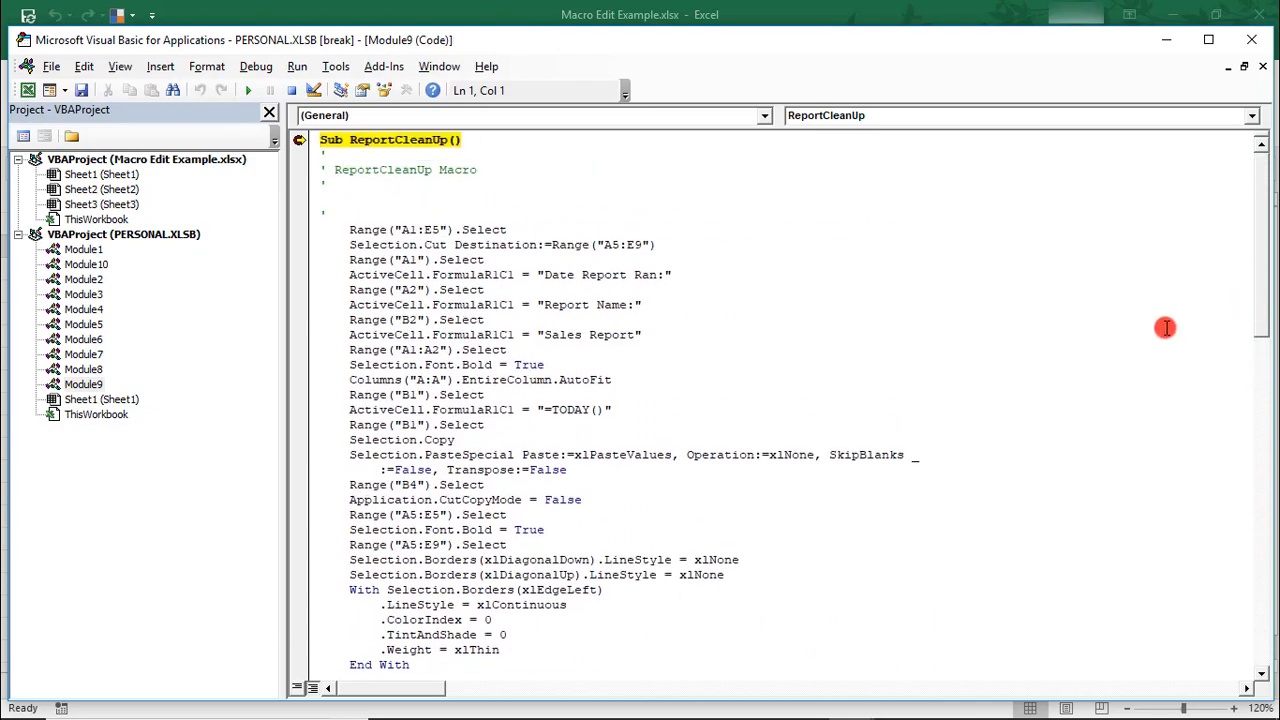
mouse_move(1058, 400)
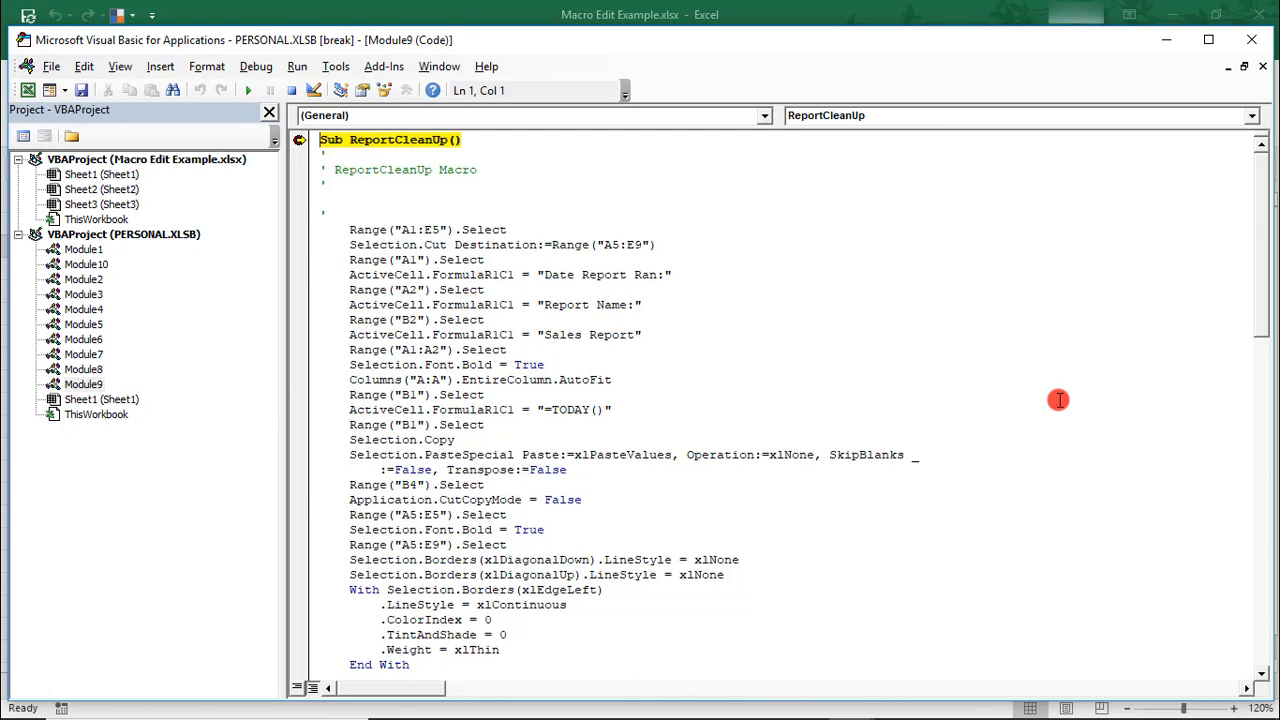
mouse_move(870, 362)
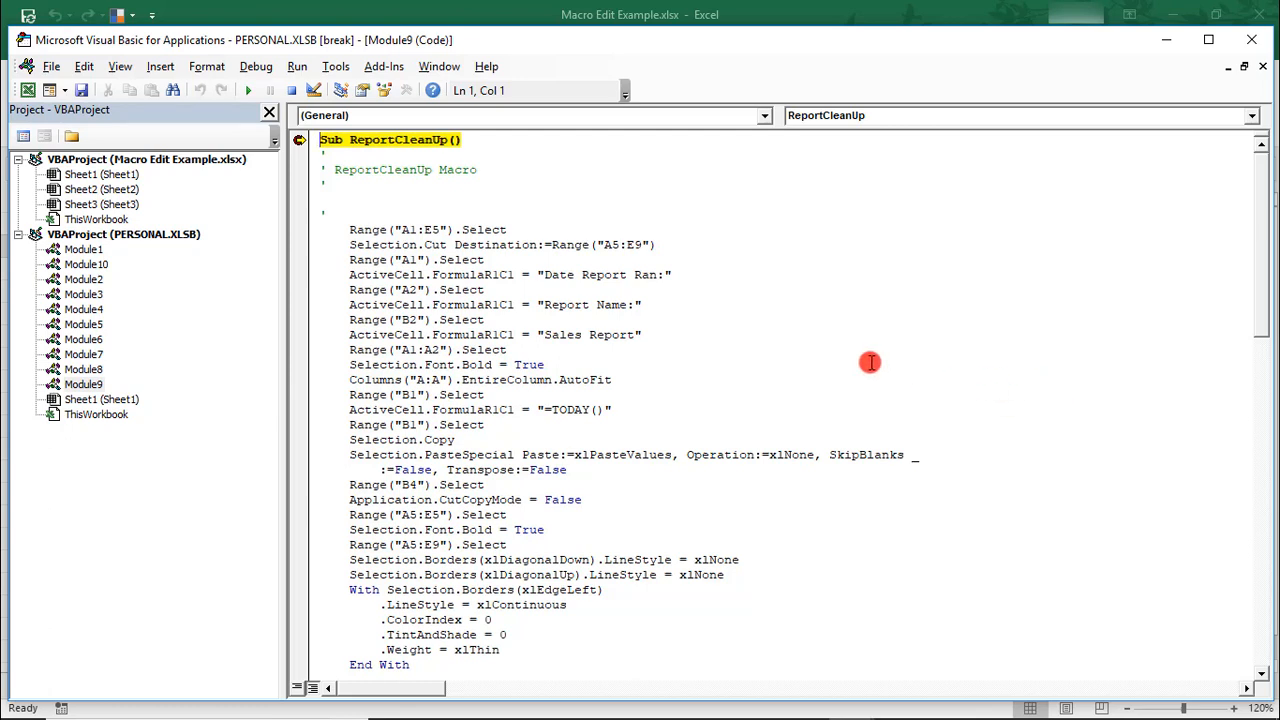
mouse_move(836, 296)
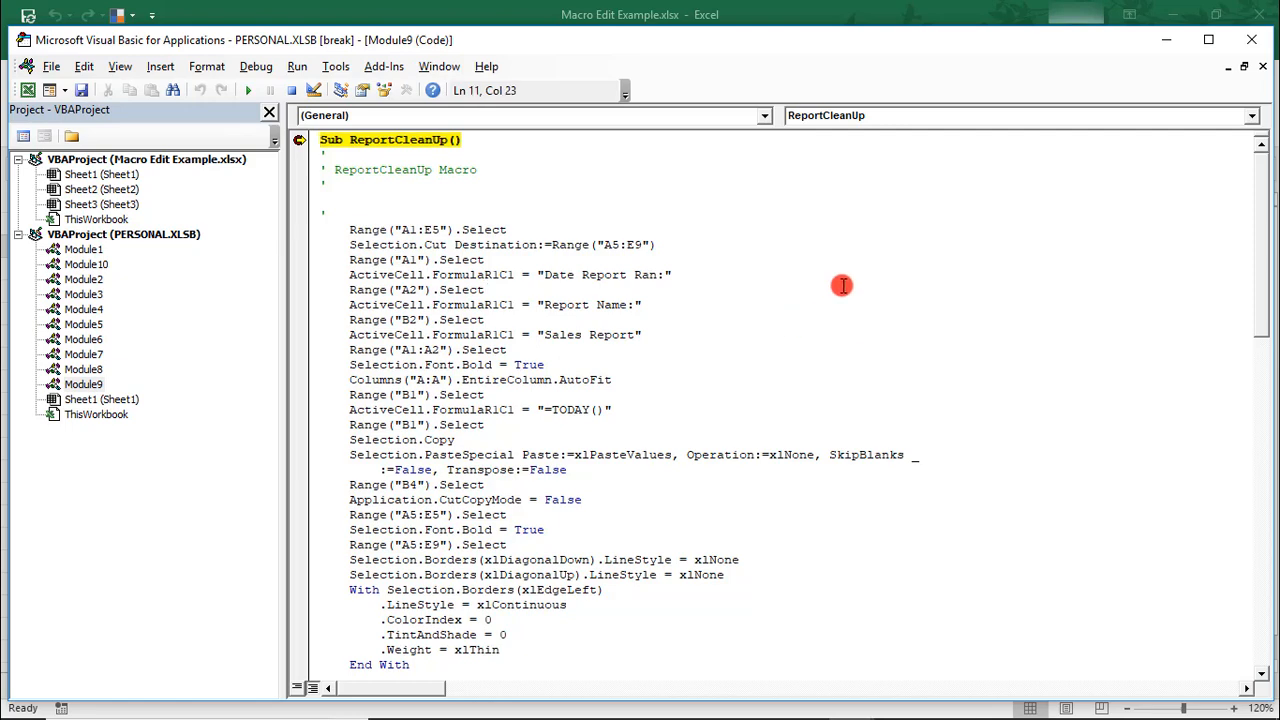
Step: Find 'sales re' in the module to highlight the Sales Report line, then dismiss Find
key(ctrl+f)
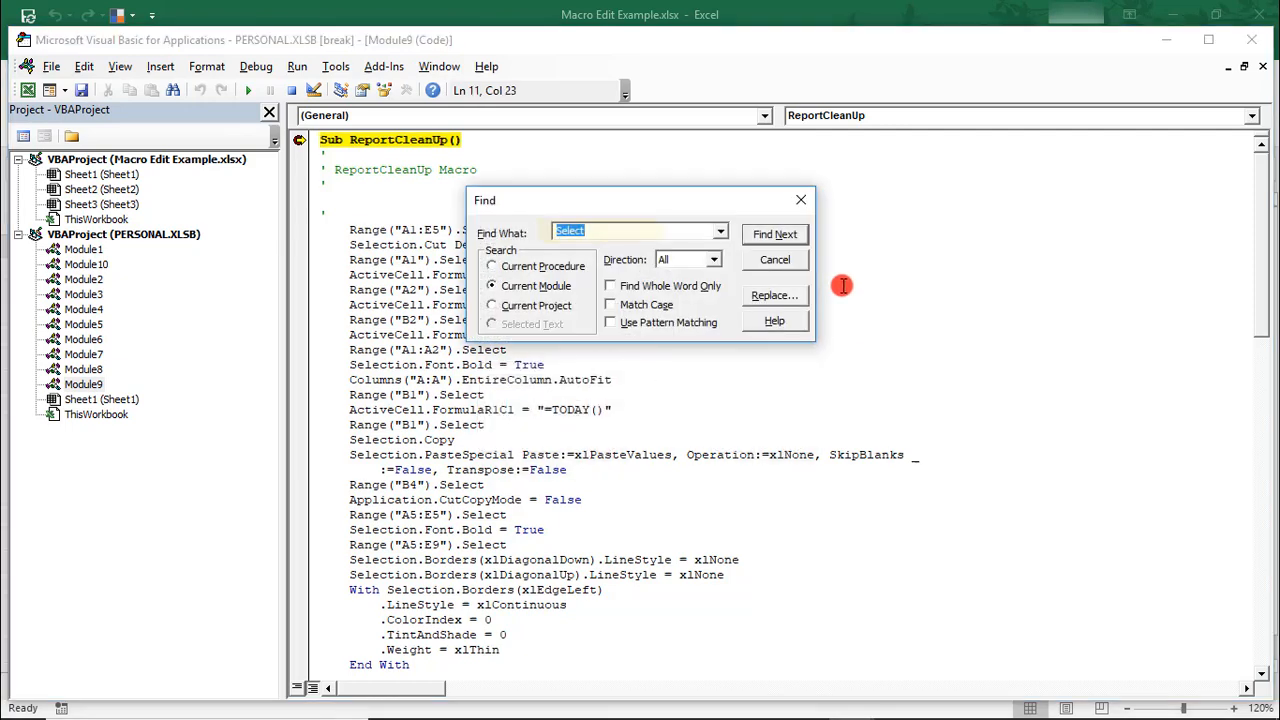
text(sales repor)
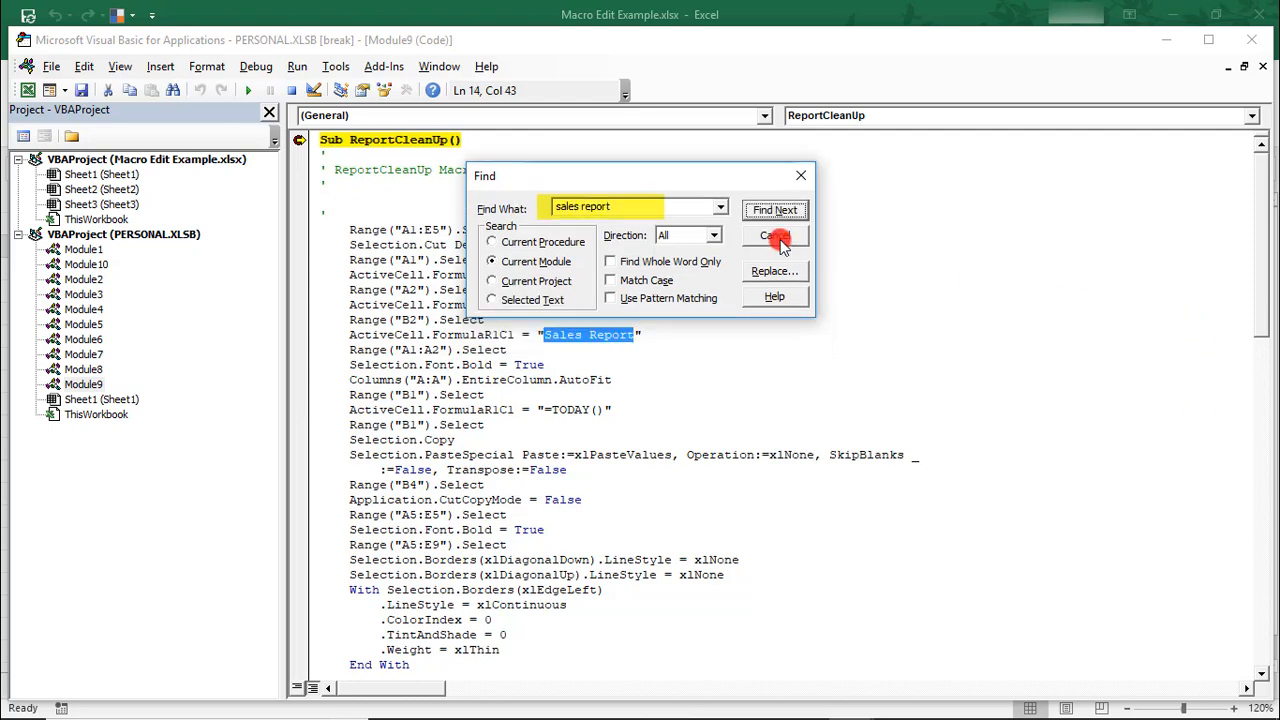
click(776, 236)
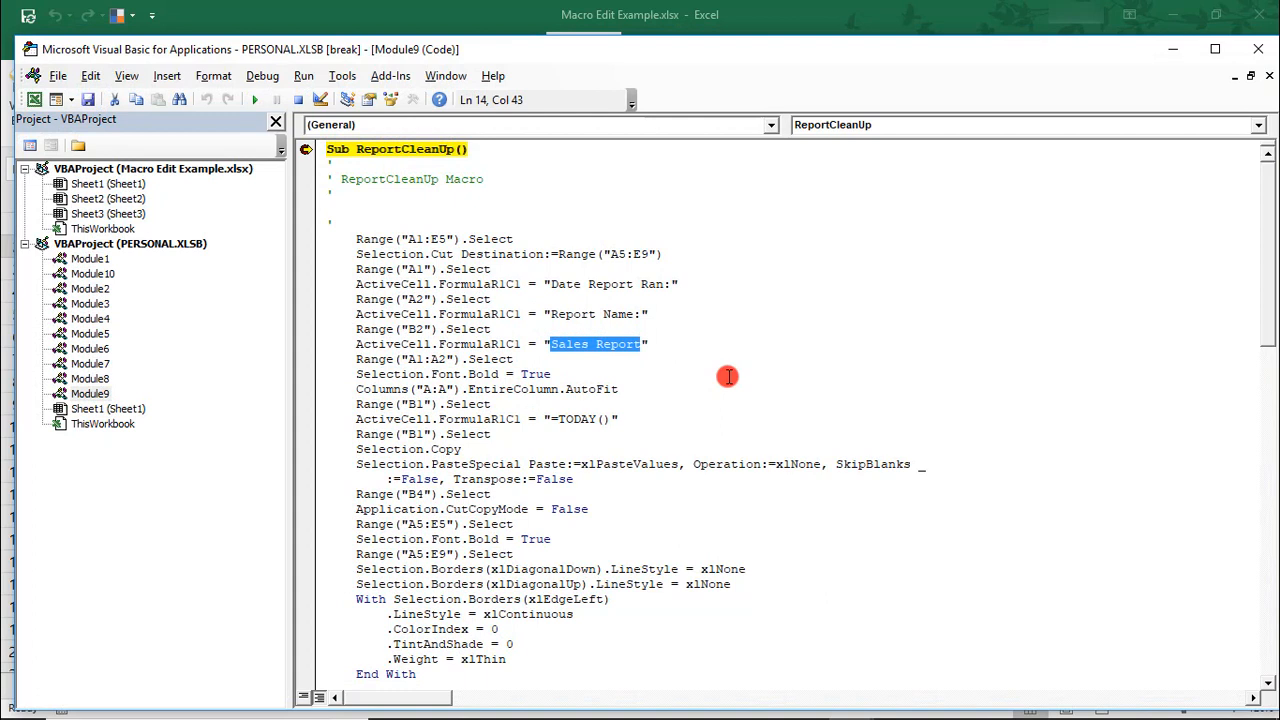
mouse_move(736, 374)
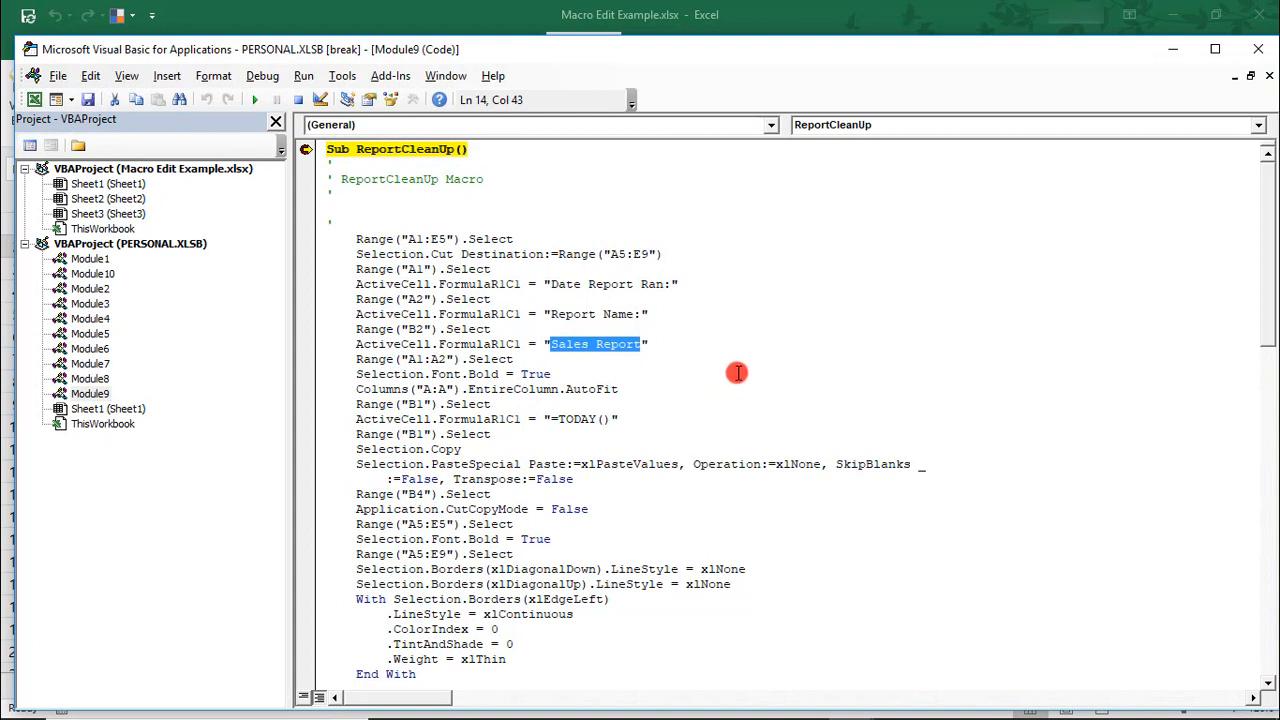
mouse_move(620, 356)
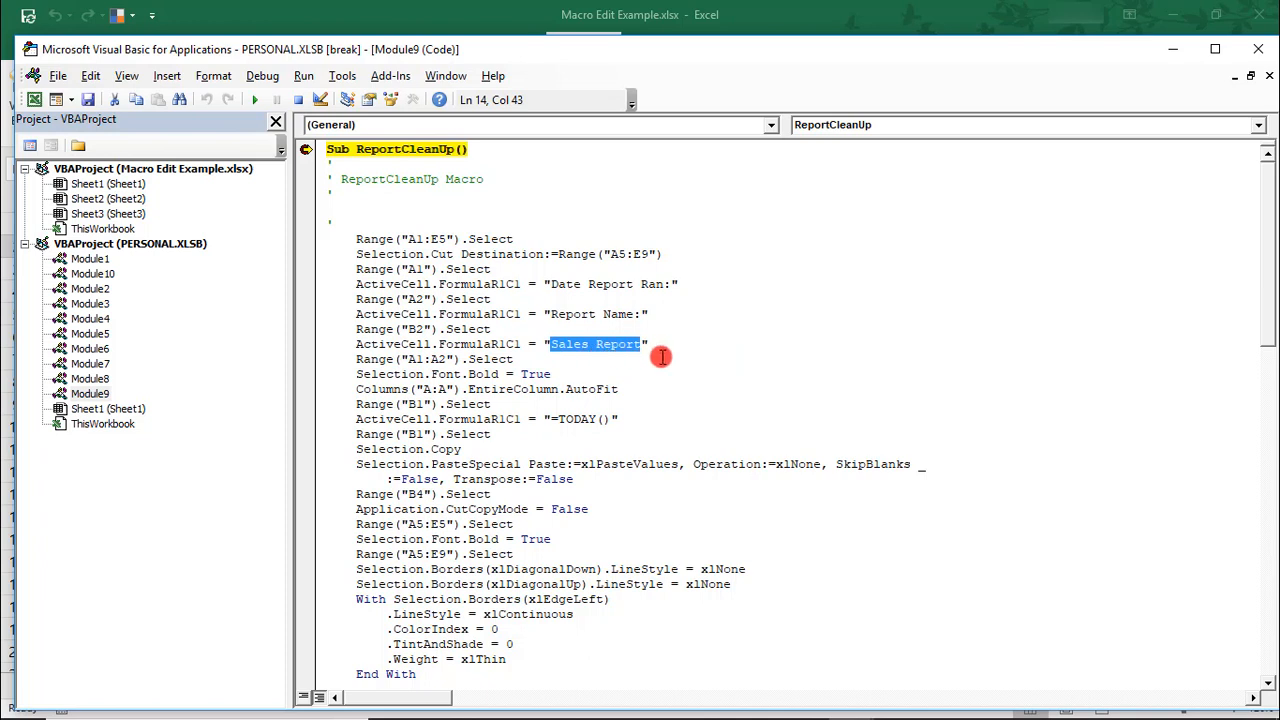
mouse_move(356, 328)
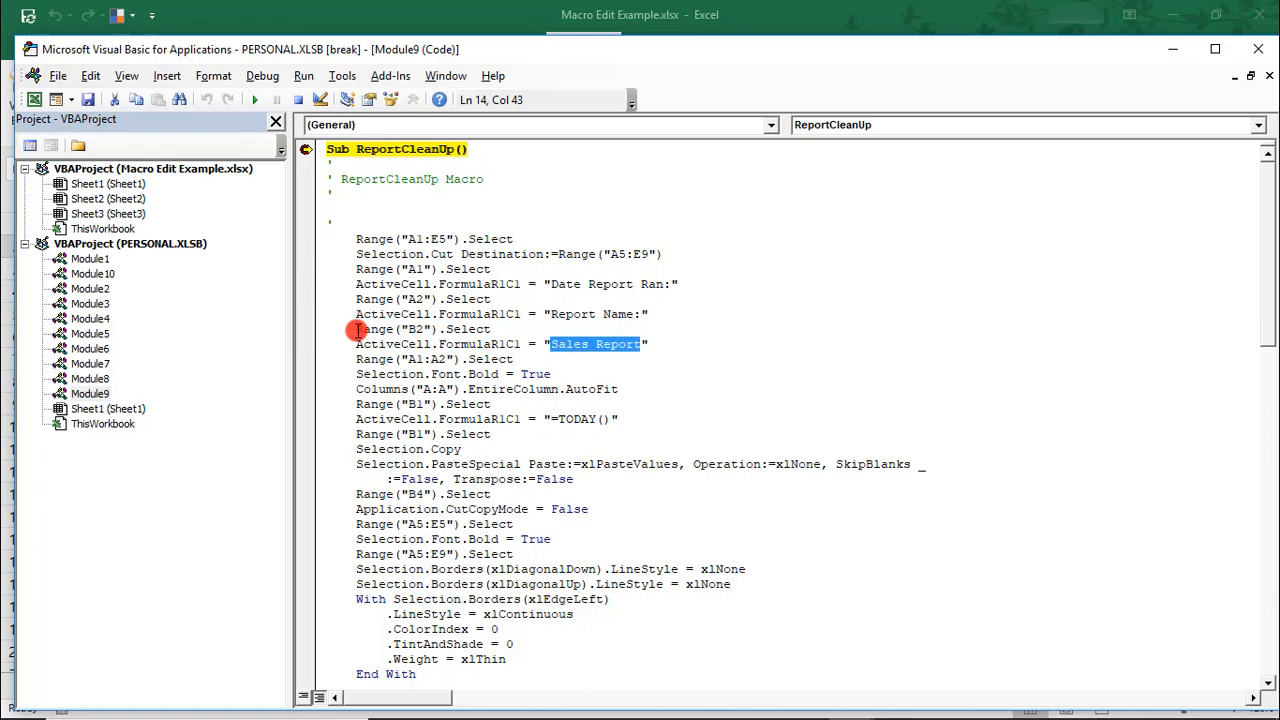
click(420, 328)
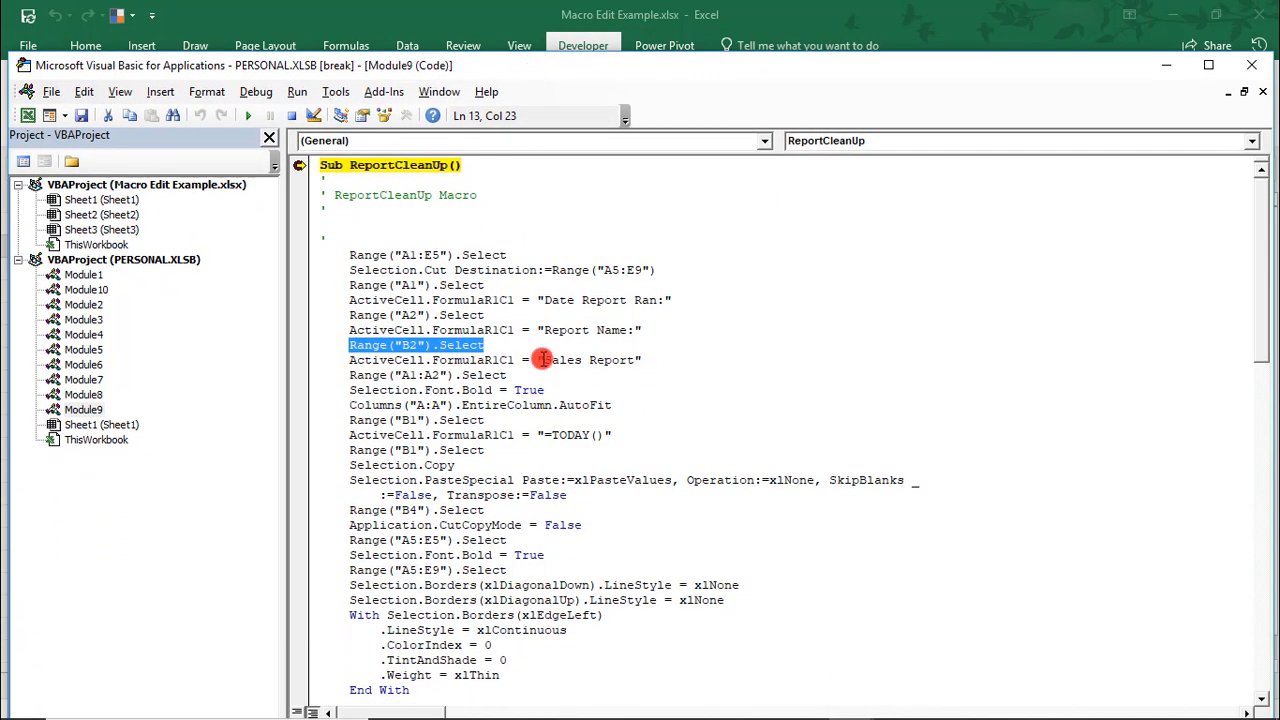
Step: Replace the B2 report name "Sales Report" with "Weekly Associate Sales"
double_click(576, 360)
text(Weekly A)
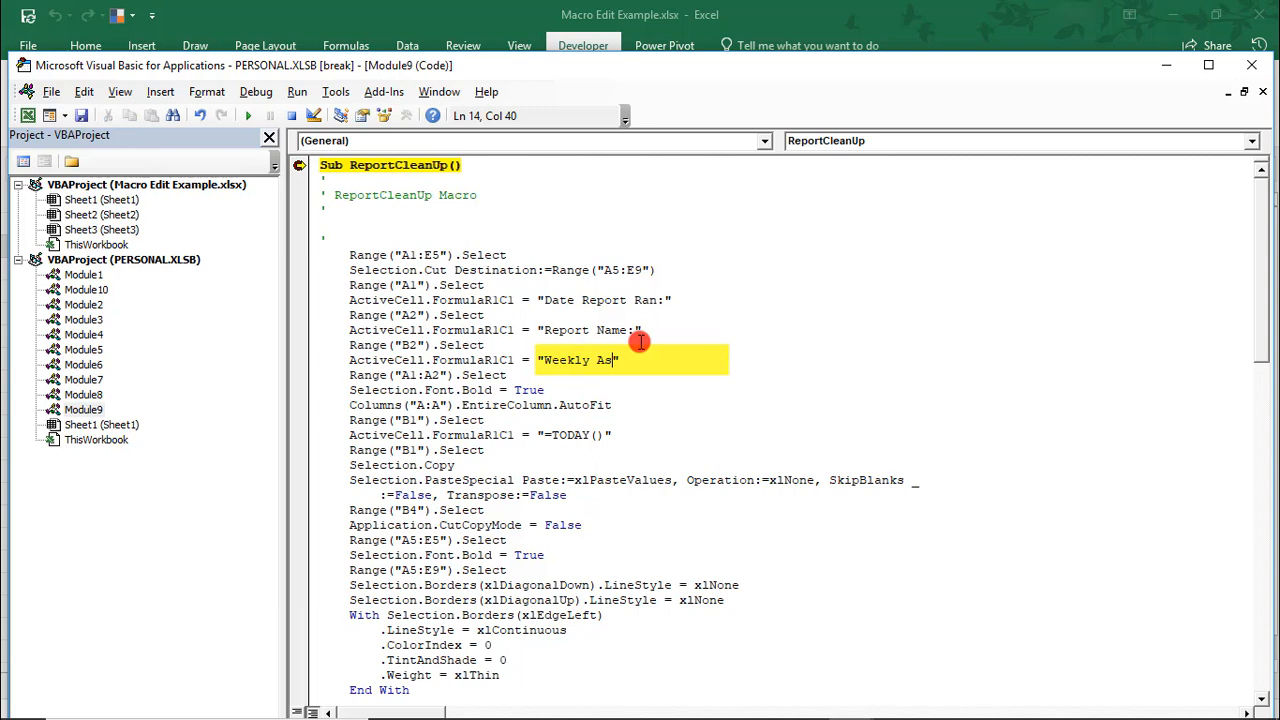
text(sociate)
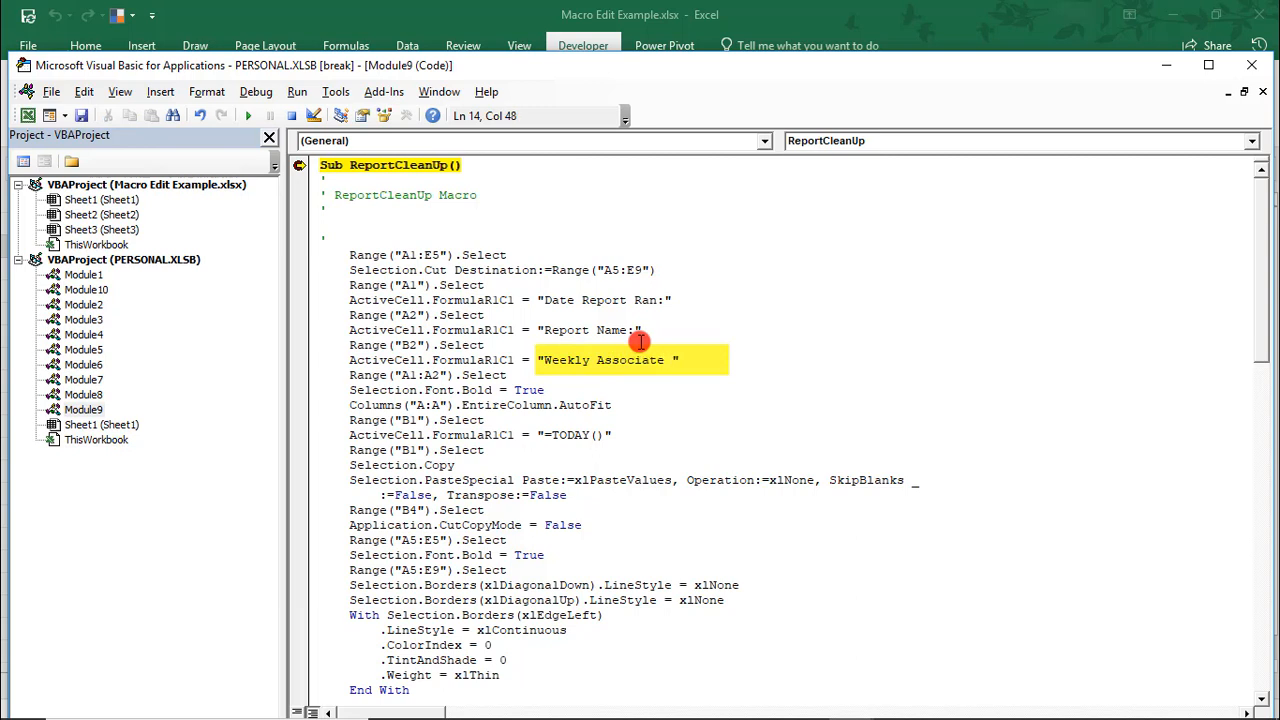
text(Sales)
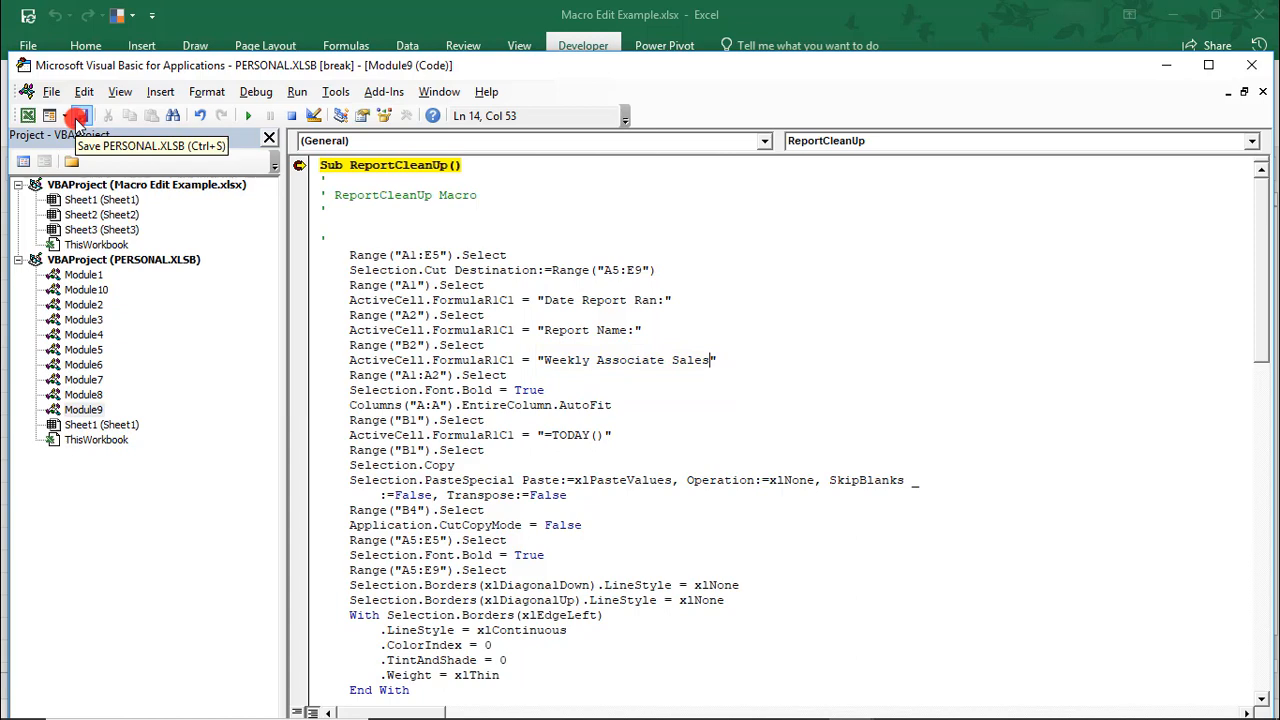
Step: Save PERSONAL.XLSB and confirm stopping the debugger to return to Excel
click(78, 114)
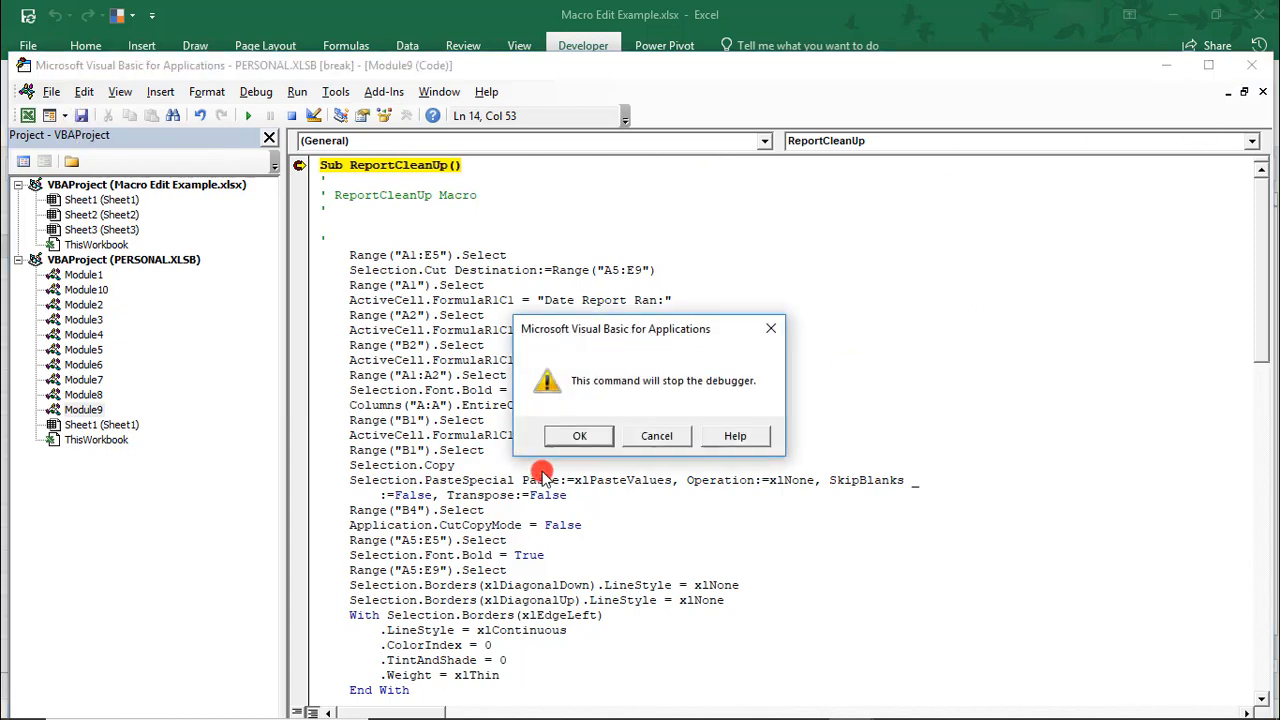
click(580, 436)
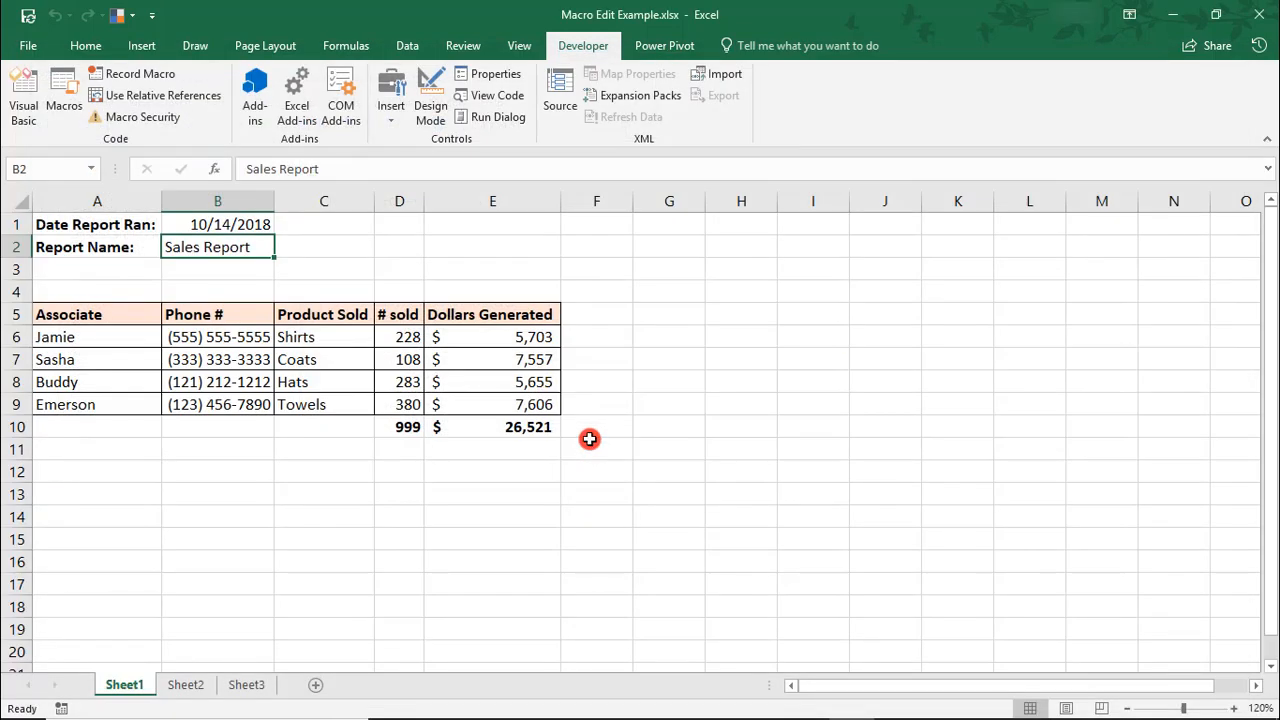